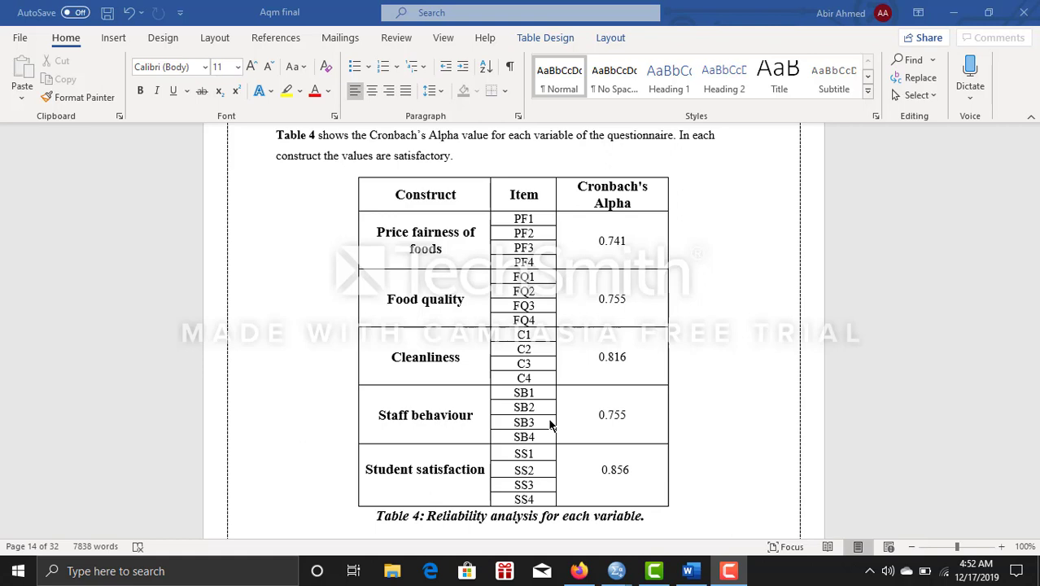
pyautogui.moveTo(554, 404)
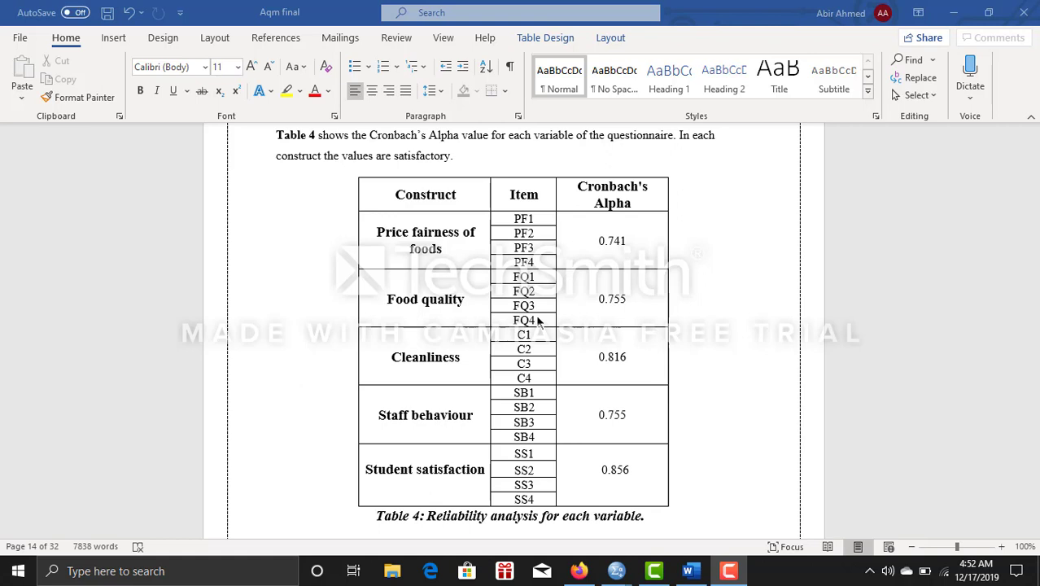
pyautogui.moveTo(458, 246)
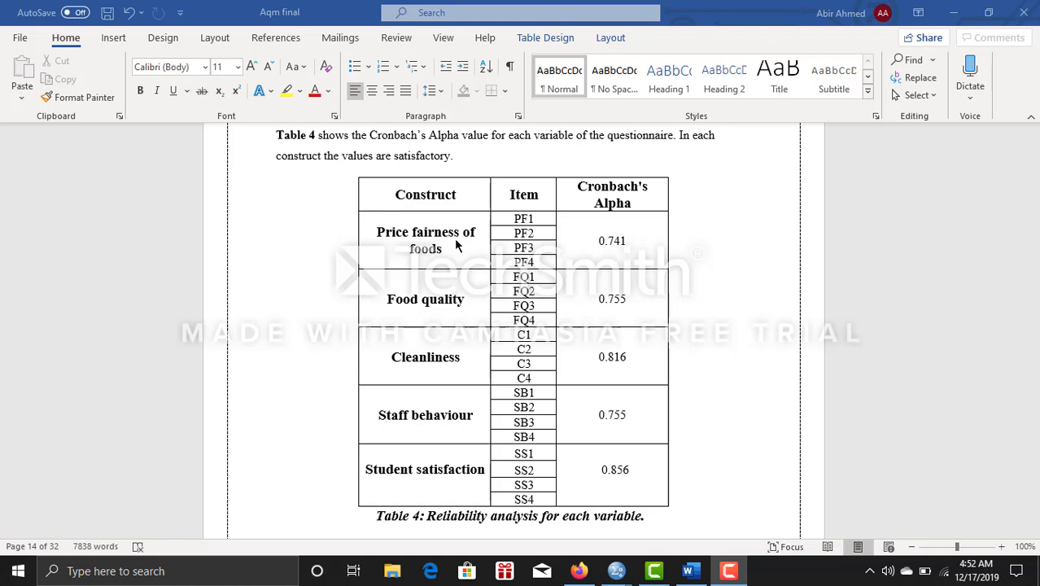
pyautogui.moveTo(448, 280)
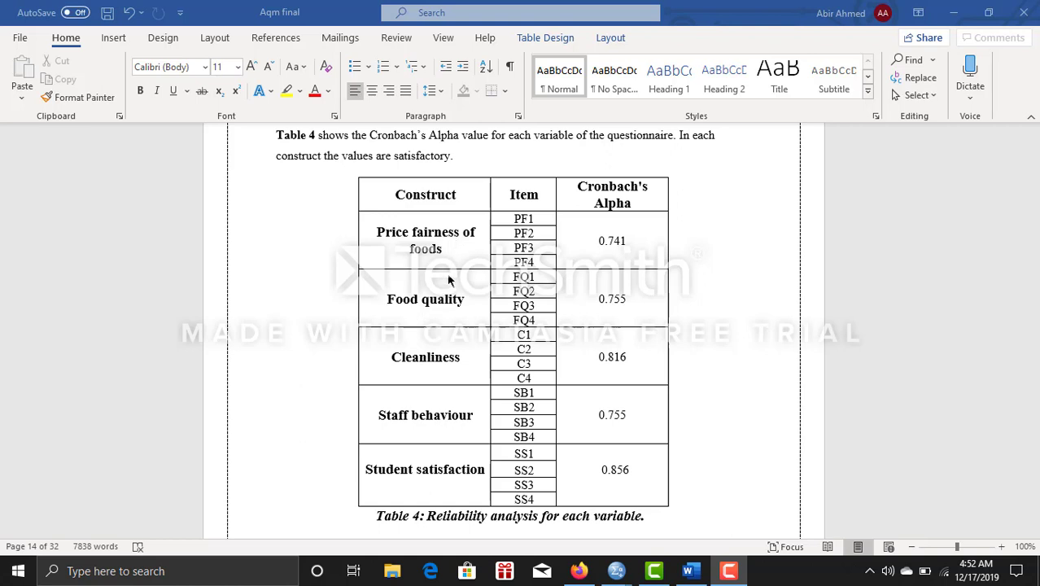
pyautogui.moveTo(454, 269)
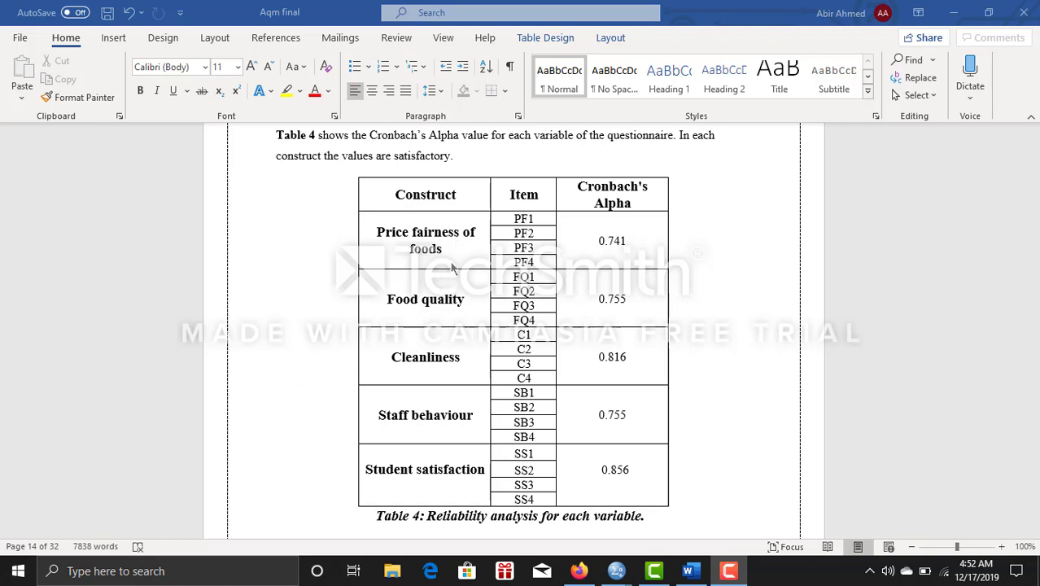
pyautogui.moveTo(461, 418)
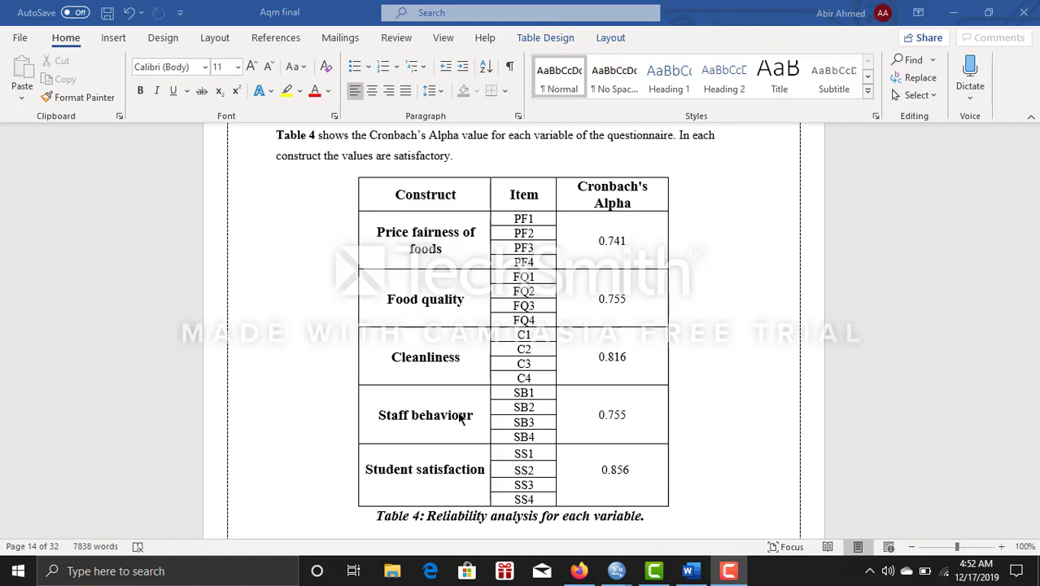
pyautogui.moveTo(422, 481)
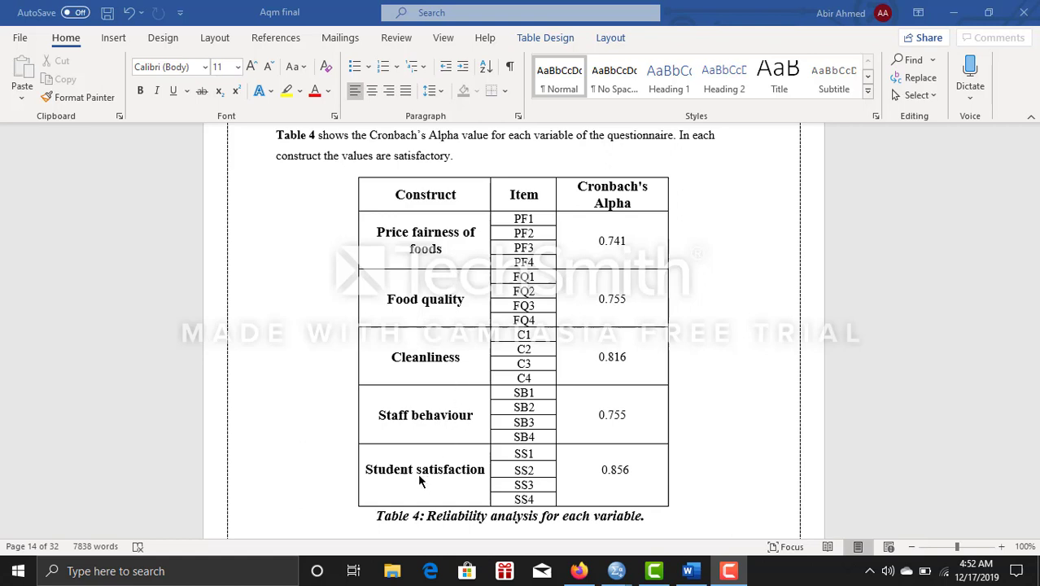
pyautogui.moveTo(474, 478)
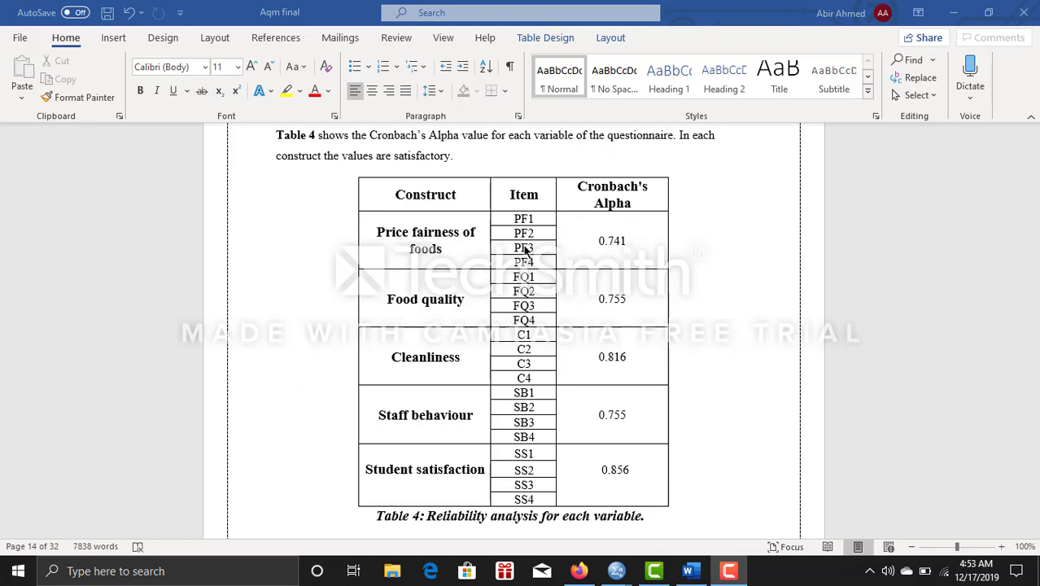
pyautogui.moveTo(624, 280)
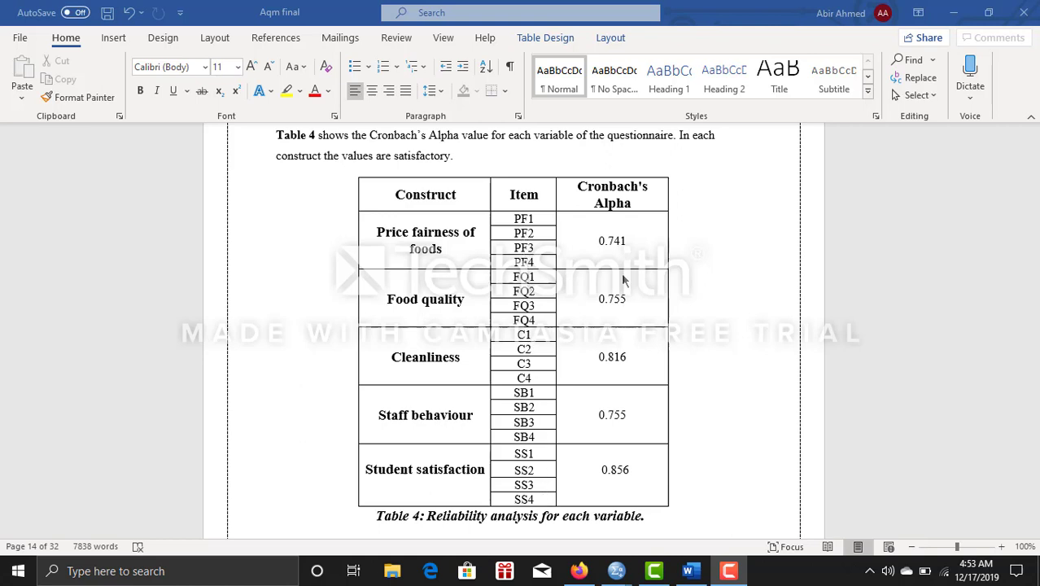
pyautogui.moveTo(634, 462)
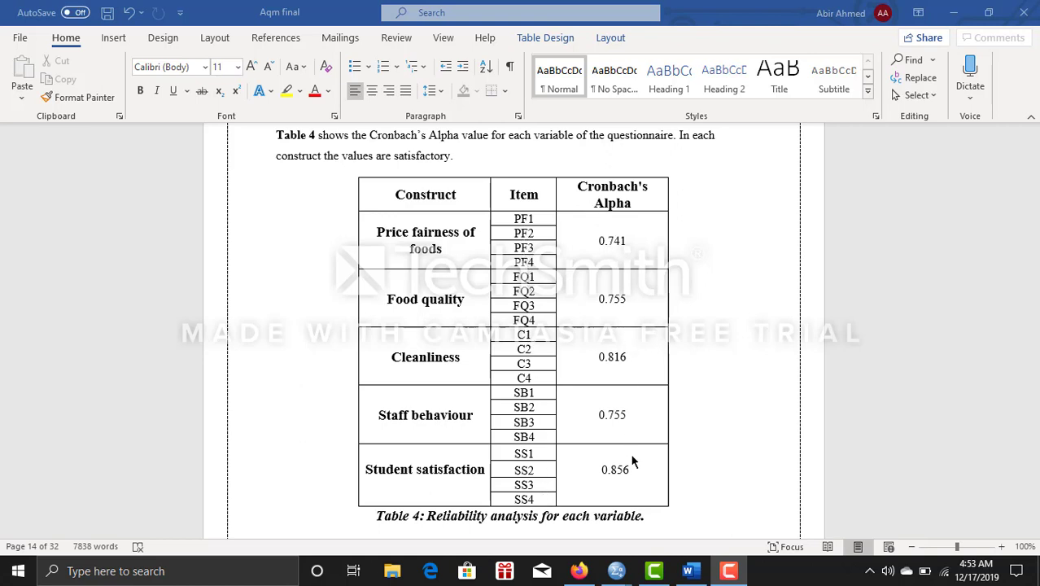
pyautogui.moveTo(525, 399)
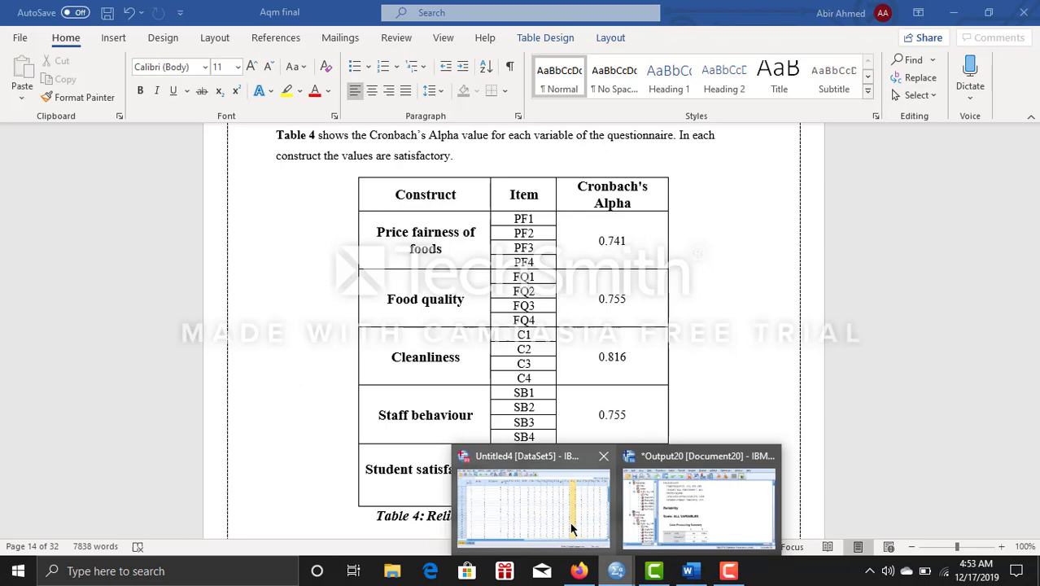
# Bring the SPSS Data Editor forward and scroll right across the item columns PF1–SB4.
pyautogui.click(533, 505)
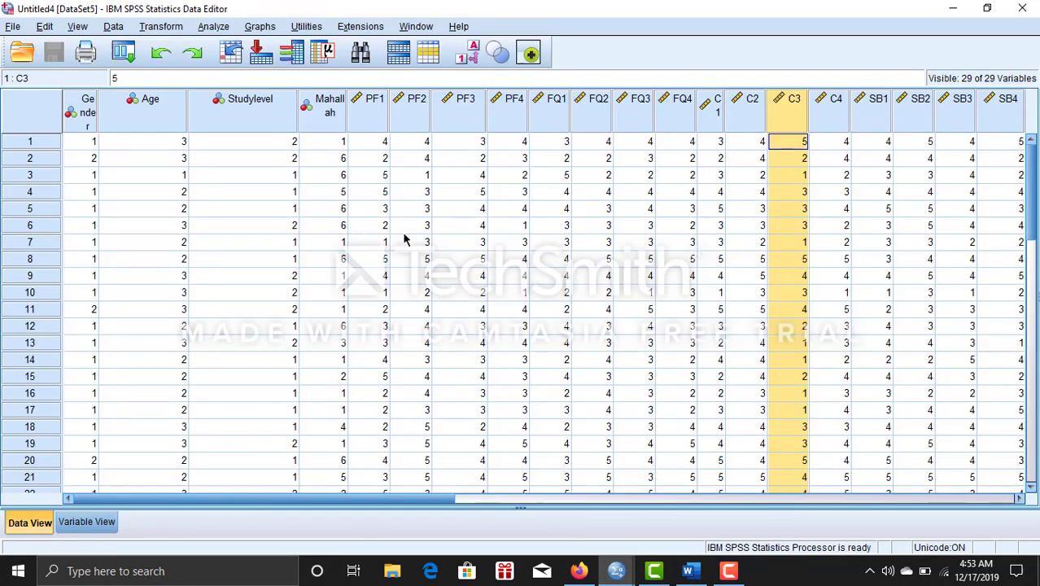
pyautogui.hscroll(3)
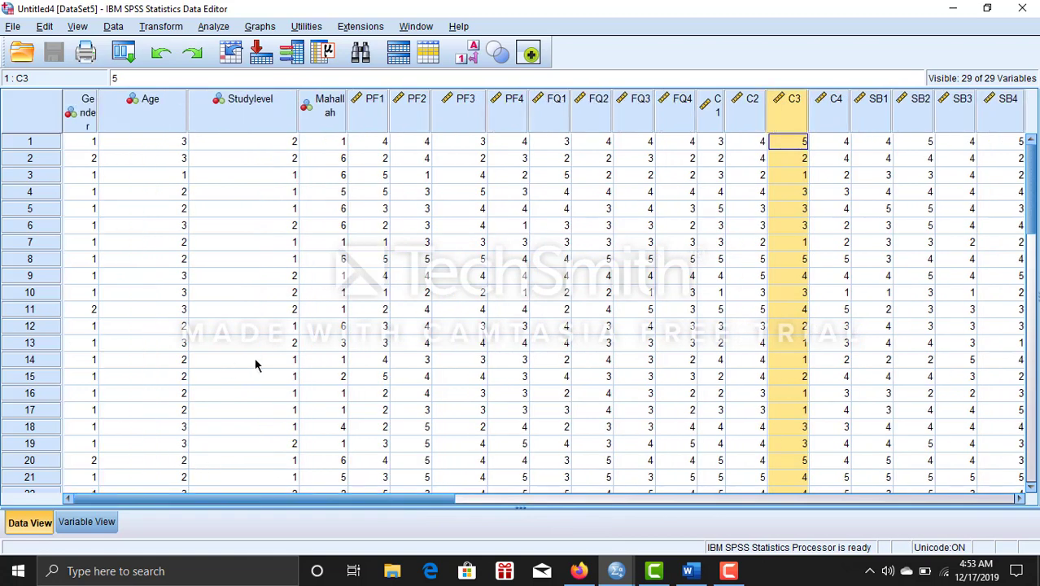
pyautogui.moveTo(206, 31)
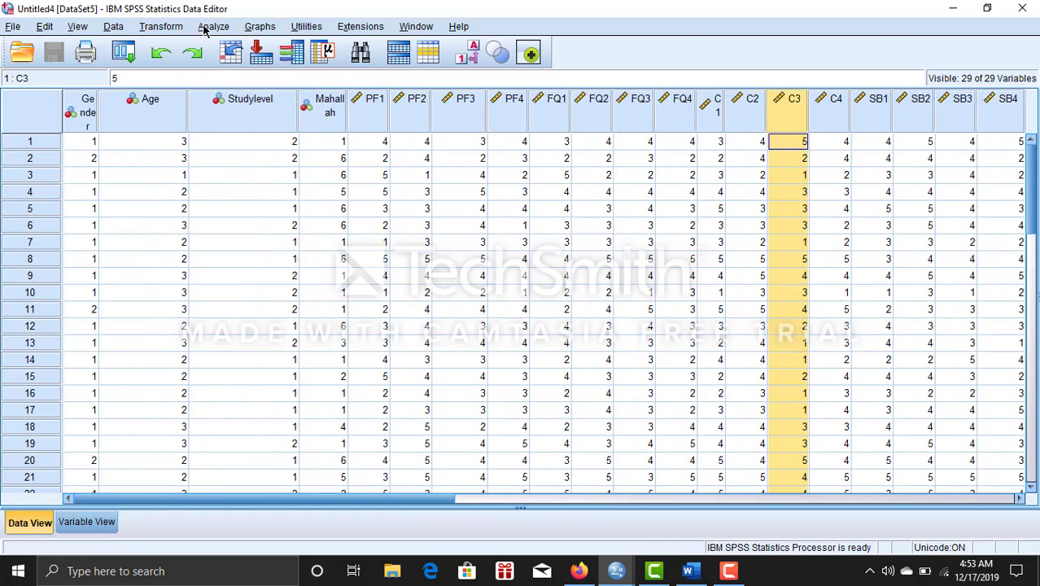
# Start Analyze > Scale > Reliability Analysis and add four overall-rating items to Items.
pyautogui.click(213, 26)
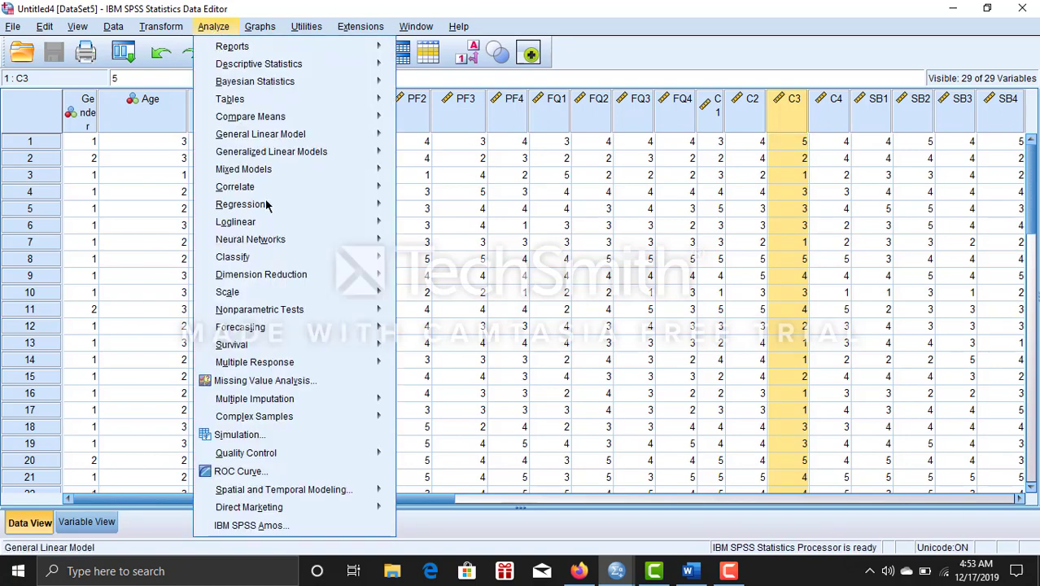
pyautogui.moveTo(227, 291)
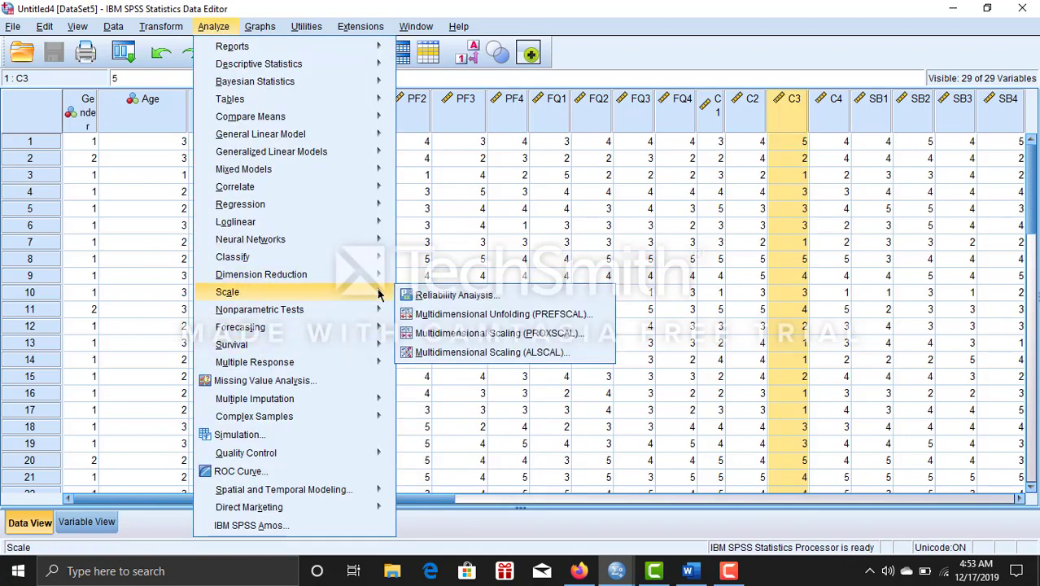
pyautogui.click(454, 295)
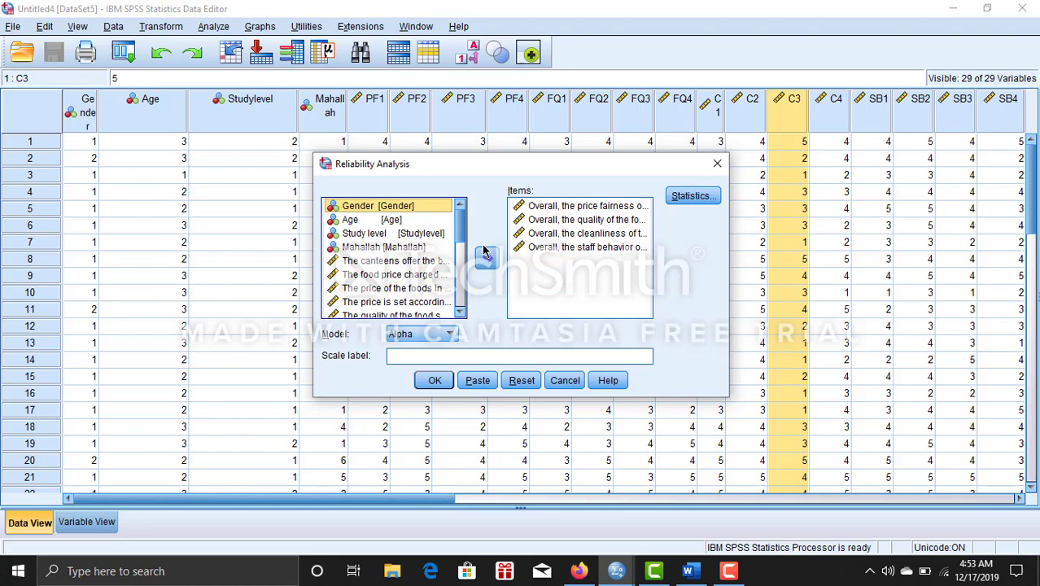
pyautogui.click(586, 246)
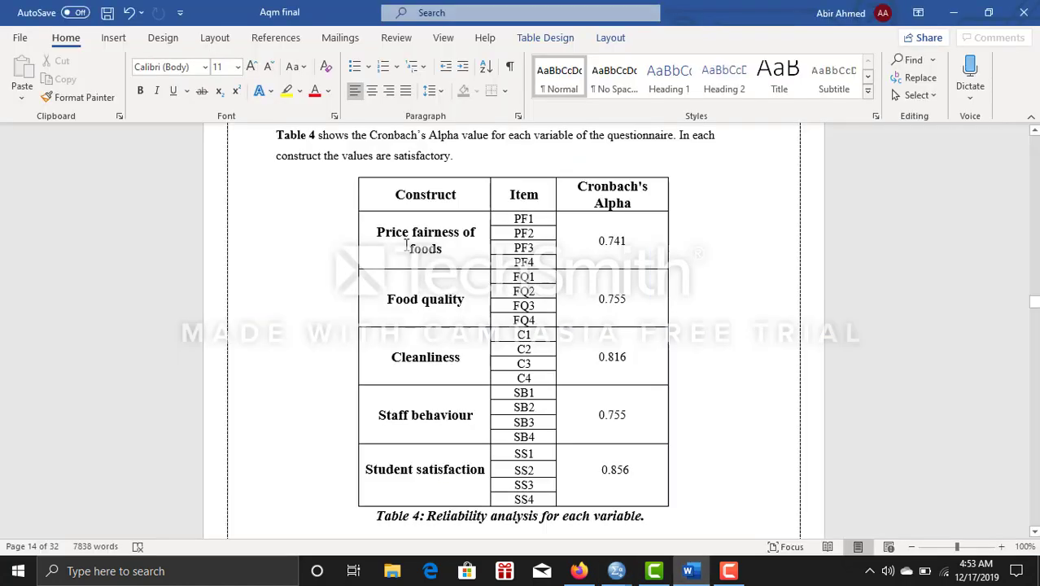
pyautogui.moveTo(616, 571)
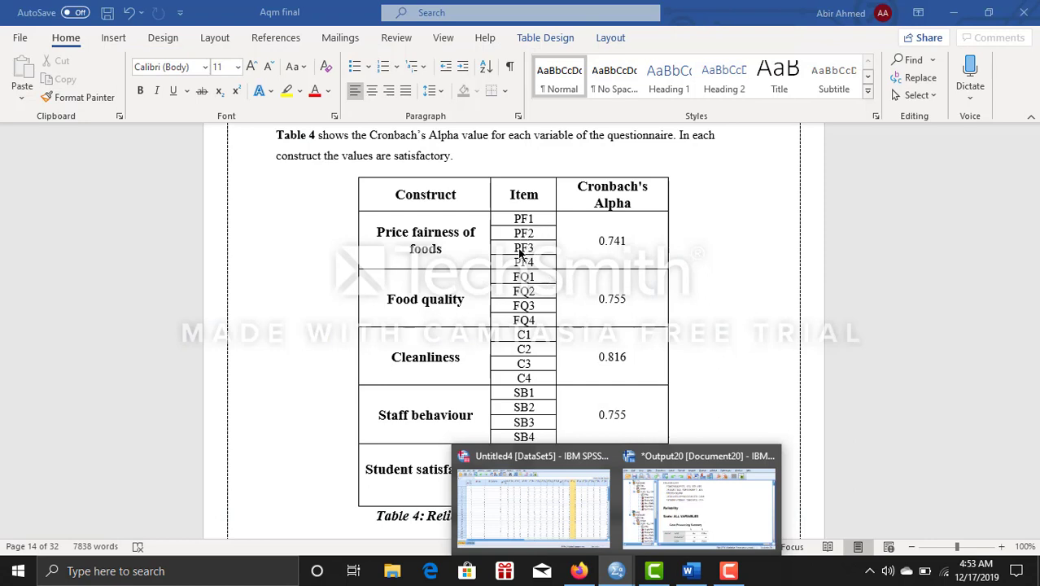
pyautogui.moveTo(515, 319)
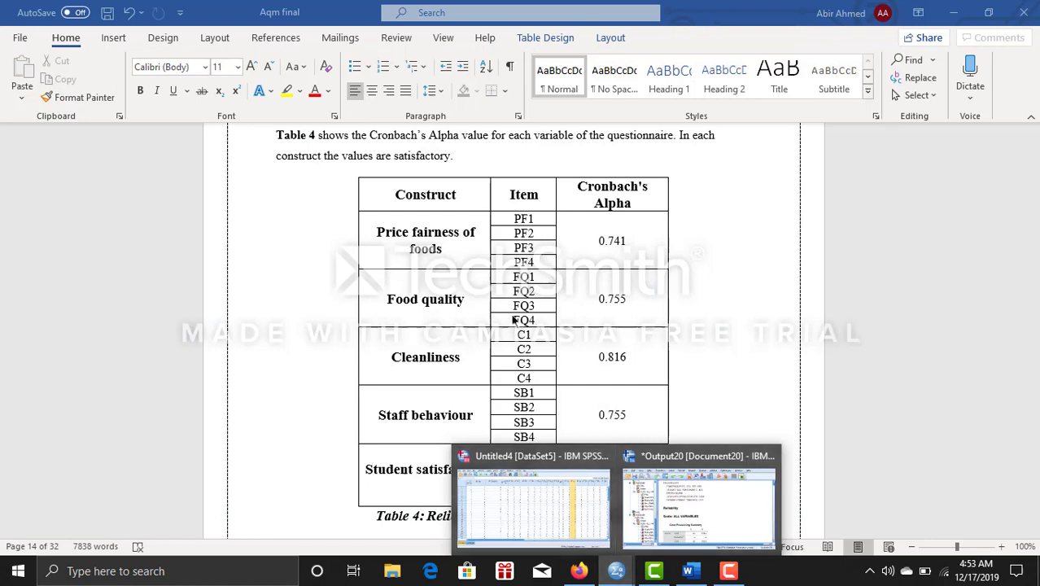
pyautogui.moveTo(529, 222)
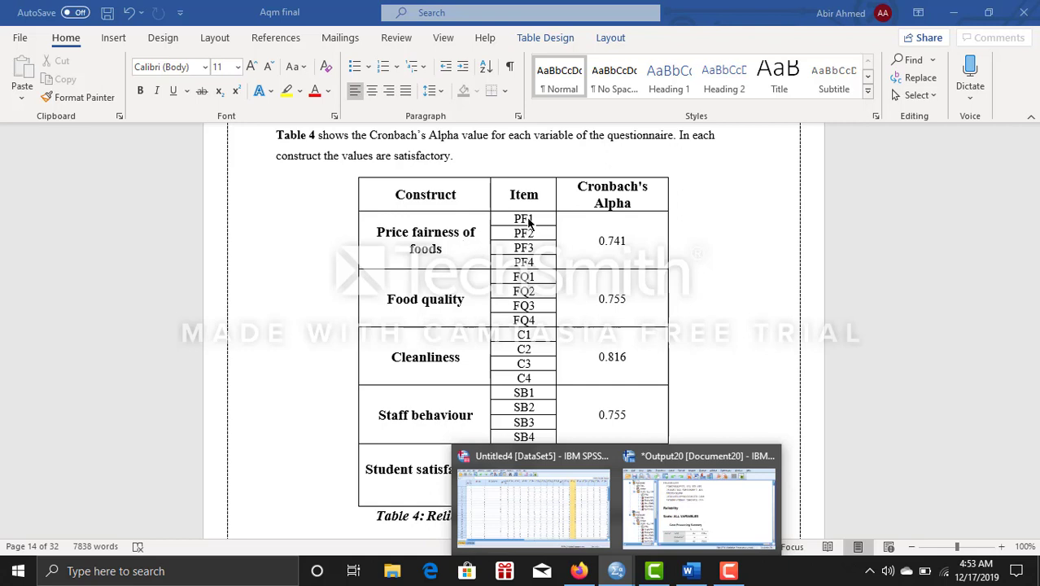
pyautogui.moveTo(529, 222)
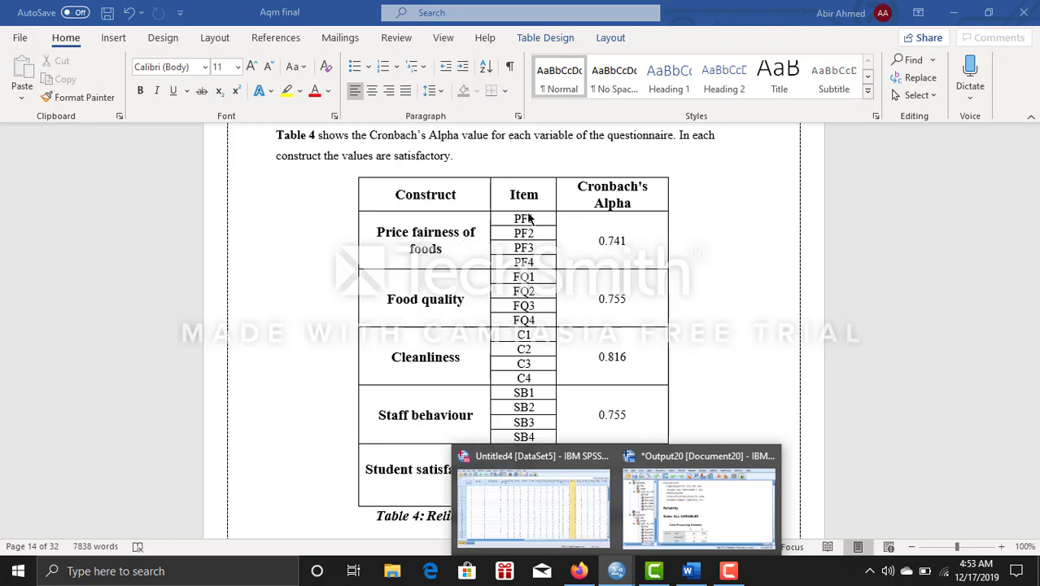
pyautogui.moveTo(458, 254)
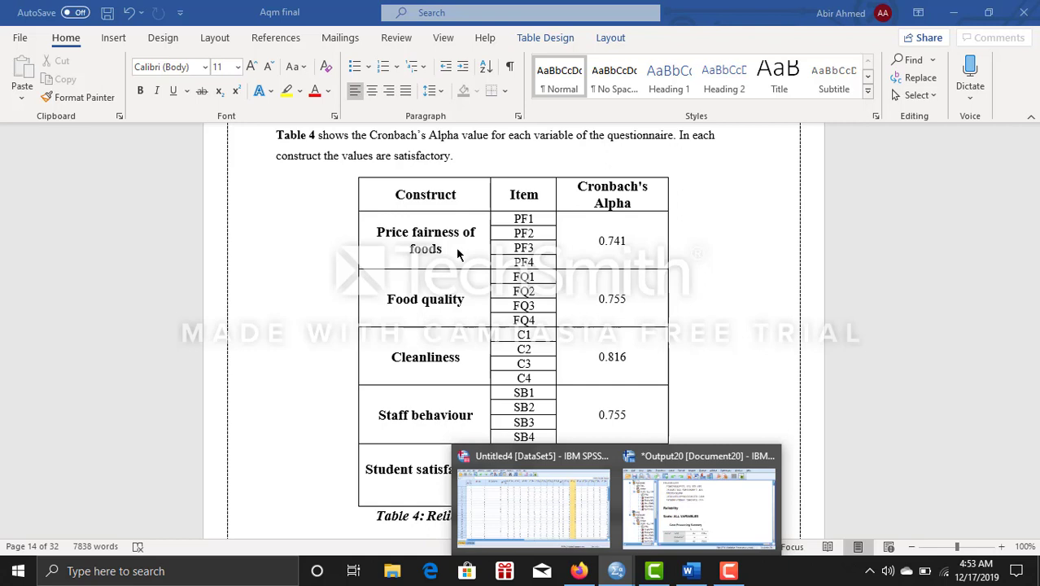
pyautogui.moveTo(562, 225)
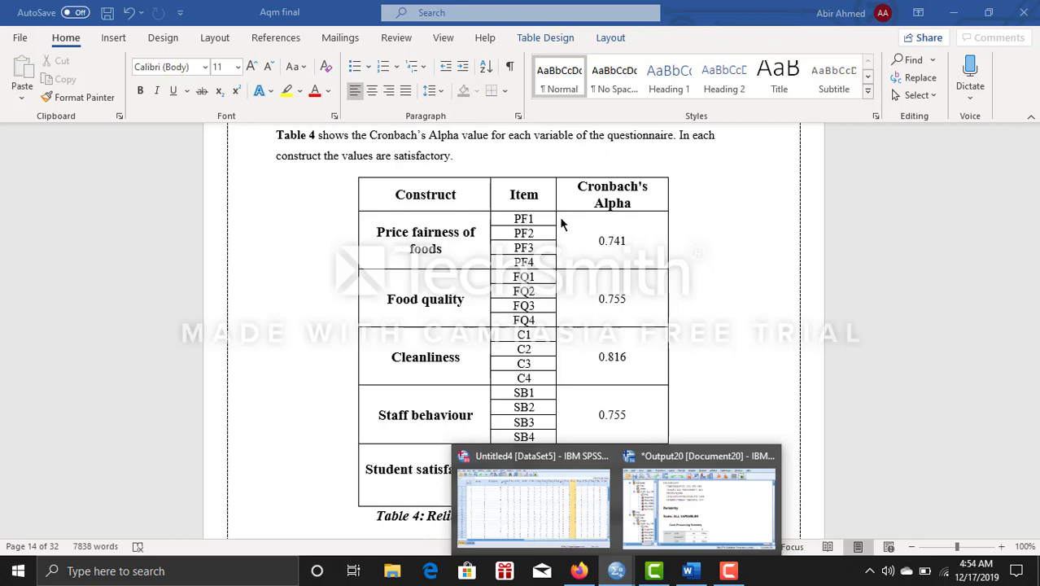
pyautogui.moveTo(546, 256)
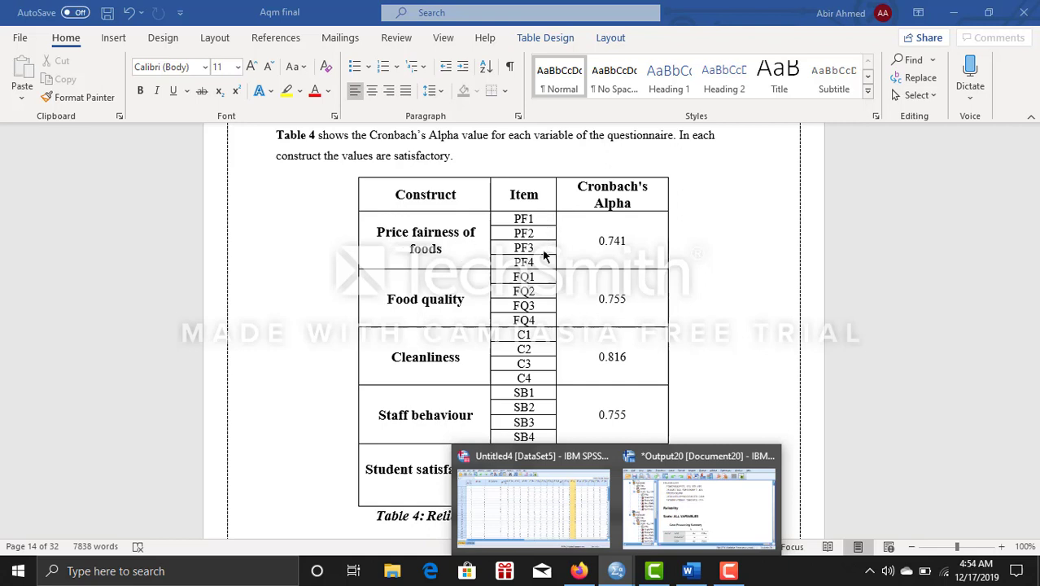
pyautogui.moveTo(539, 217)
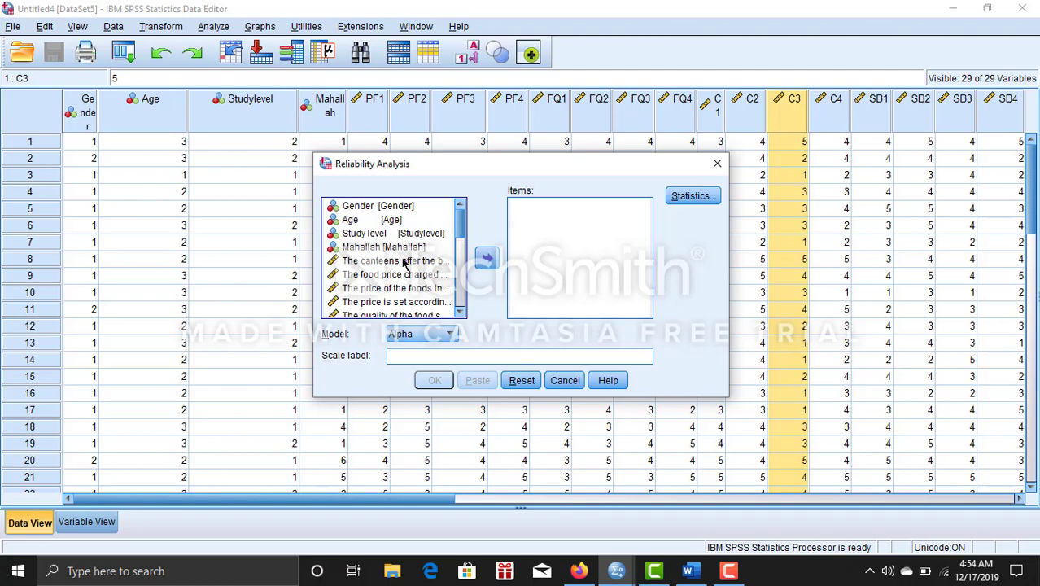
# Put the four price items in Items and request Item and Correlations statistics.
pyautogui.click(391, 260)
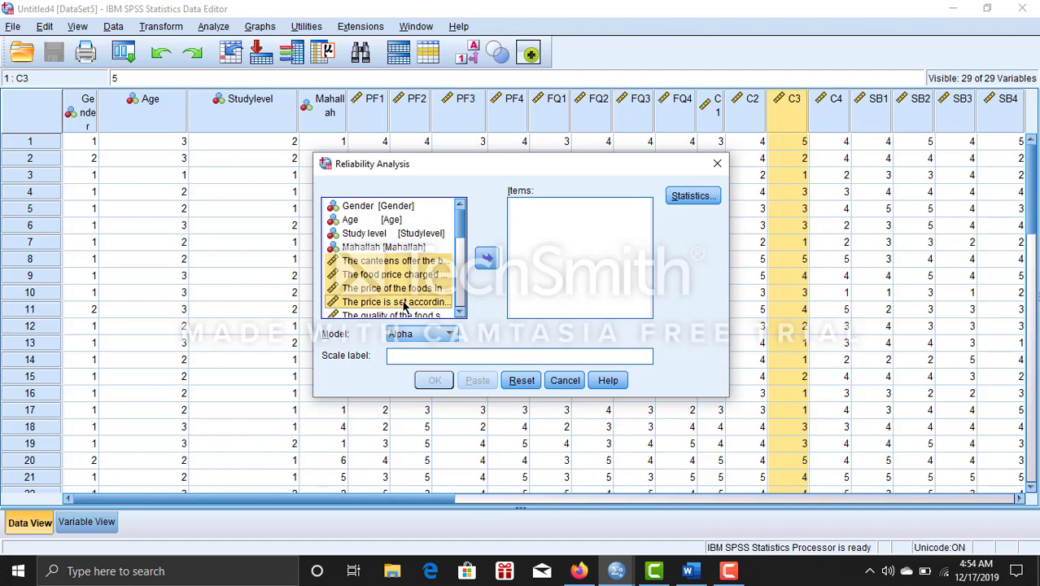
pyautogui.click(486, 258)
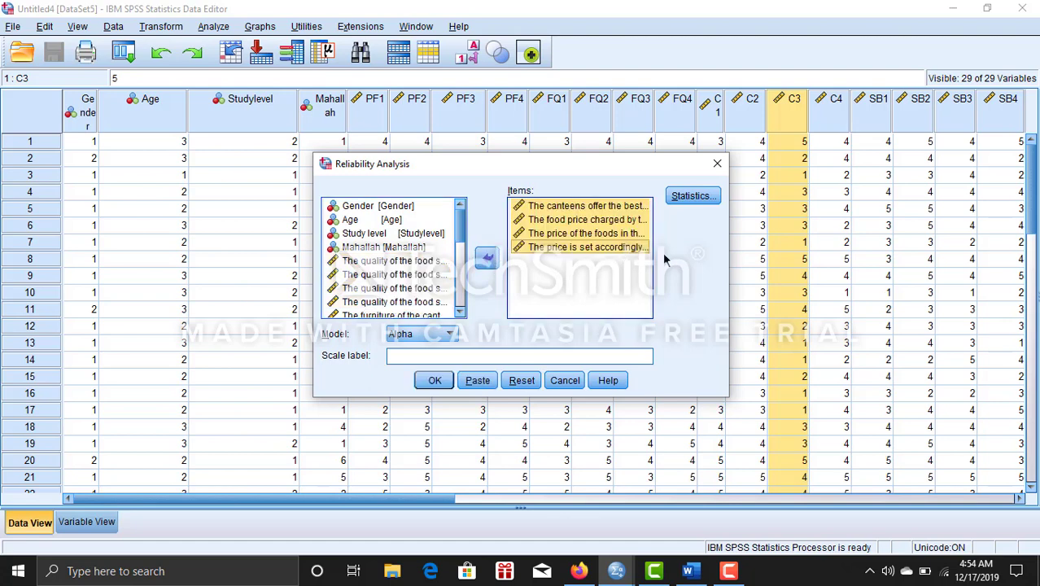
pyautogui.click(691, 195)
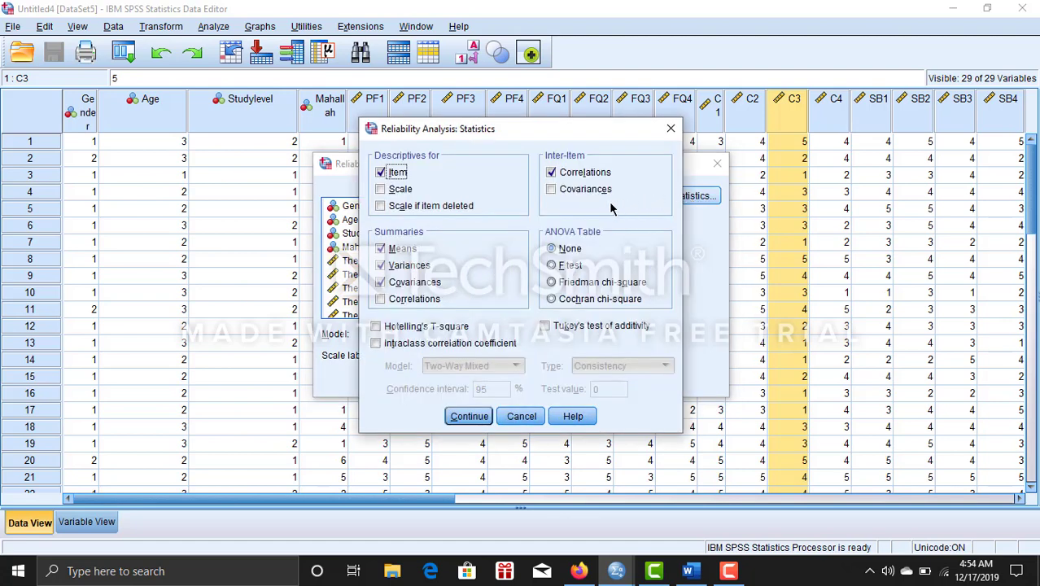
pyautogui.moveTo(371, 231)
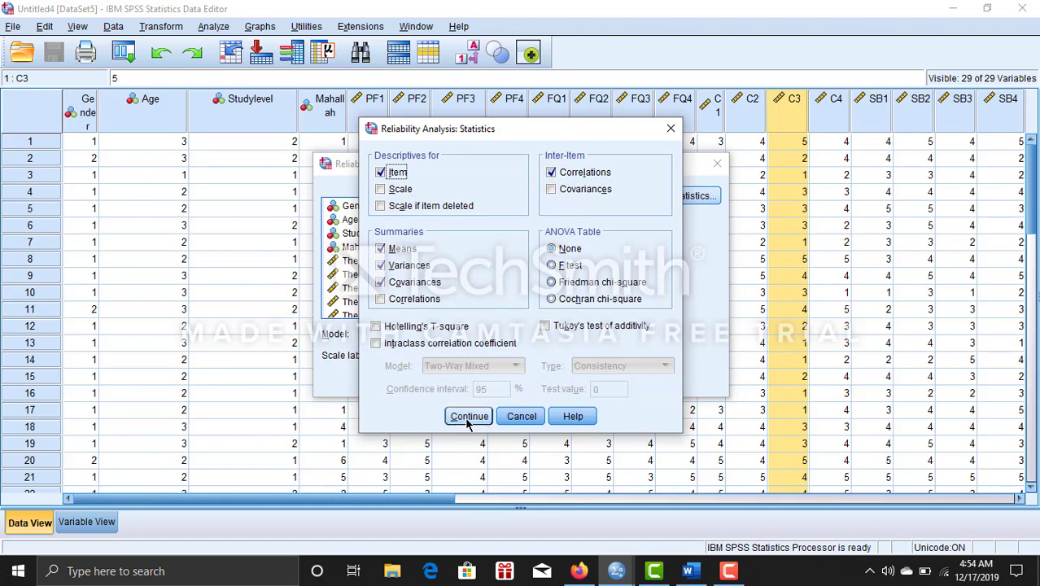
pyautogui.click(468, 416)
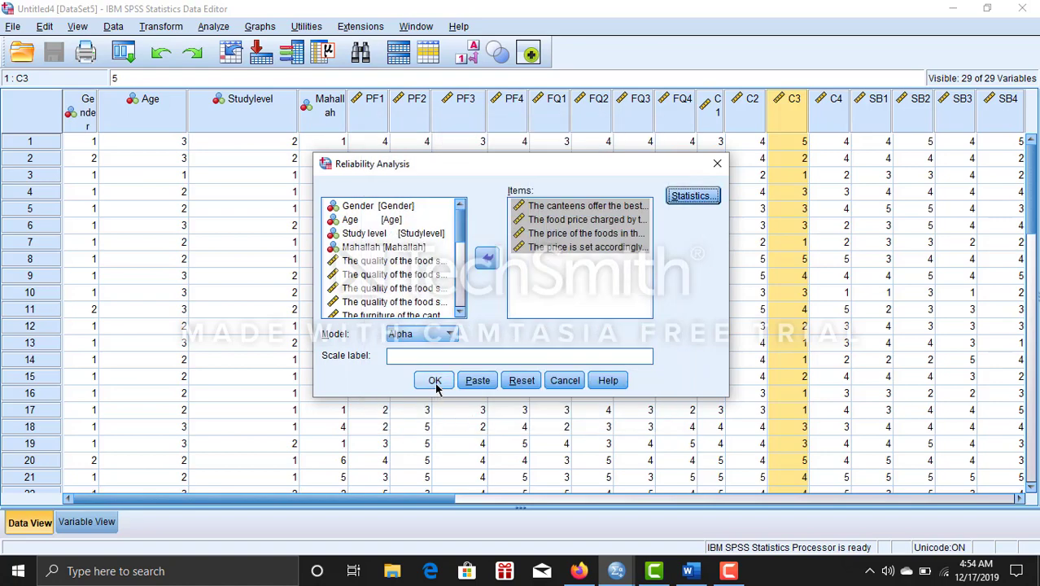
# Run the price-item reliability analysis and view Cronbach's Alpha .741 in the output.
pyautogui.click(434, 380)
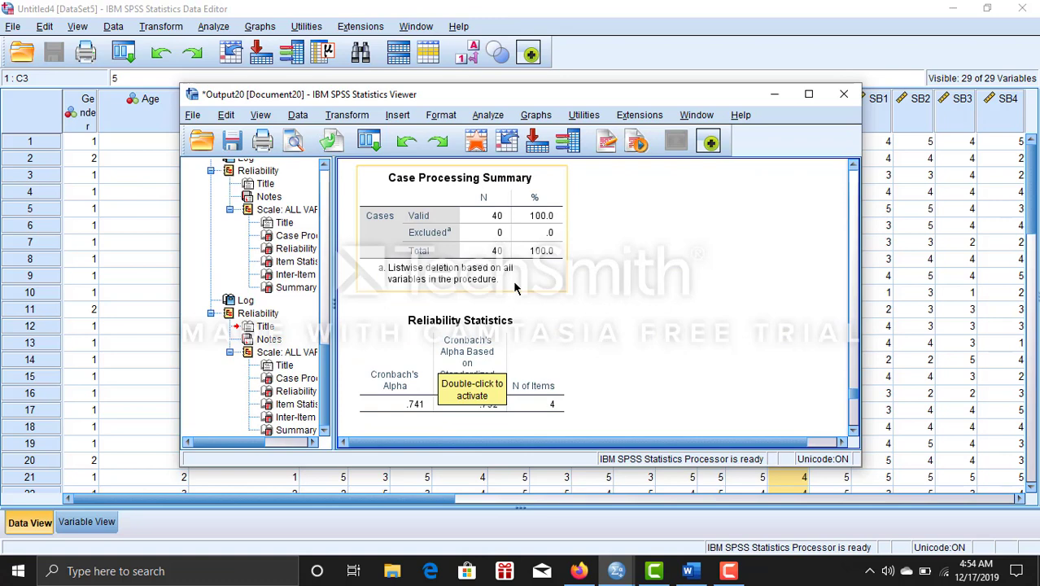
pyautogui.scroll(-3)
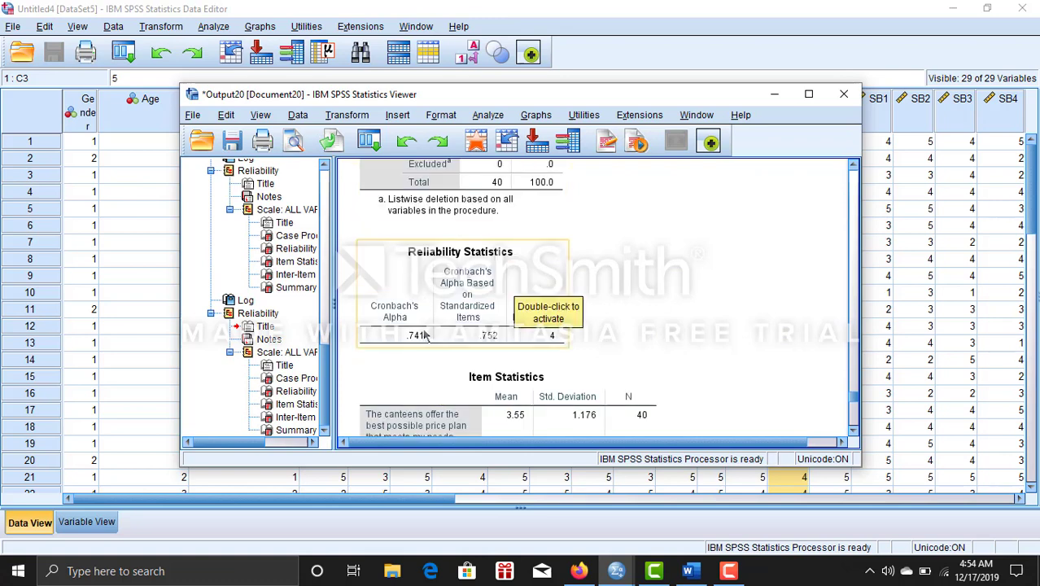
pyautogui.moveTo(410, 346)
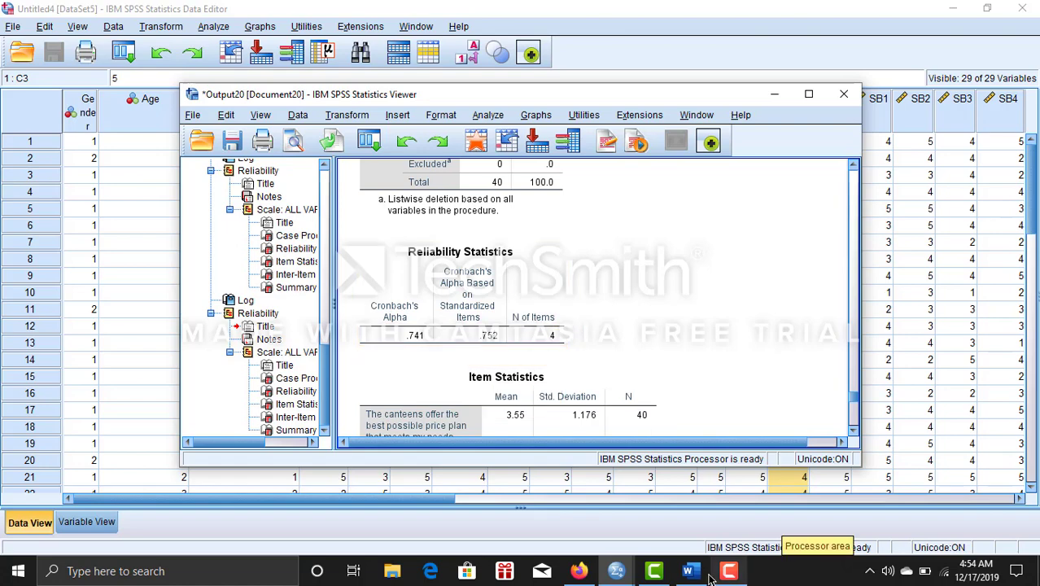
# In the Word report, select the 0.7 comparison and scroll to Table 4's 0.741 value.
pyautogui.click(689, 571)
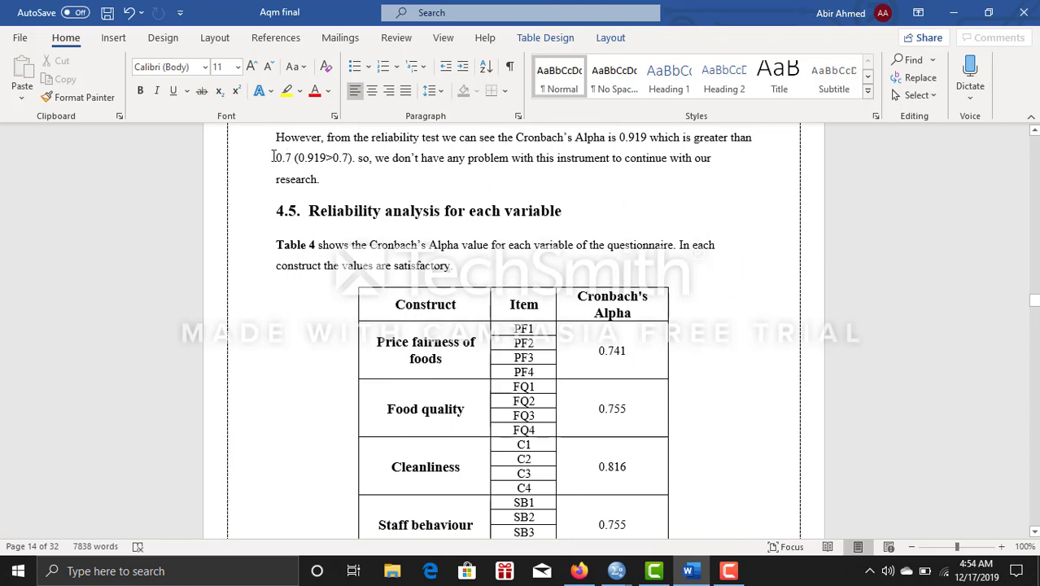
pyautogui.moveTo(275, 158); pyautogui.dragTo(348, 158)
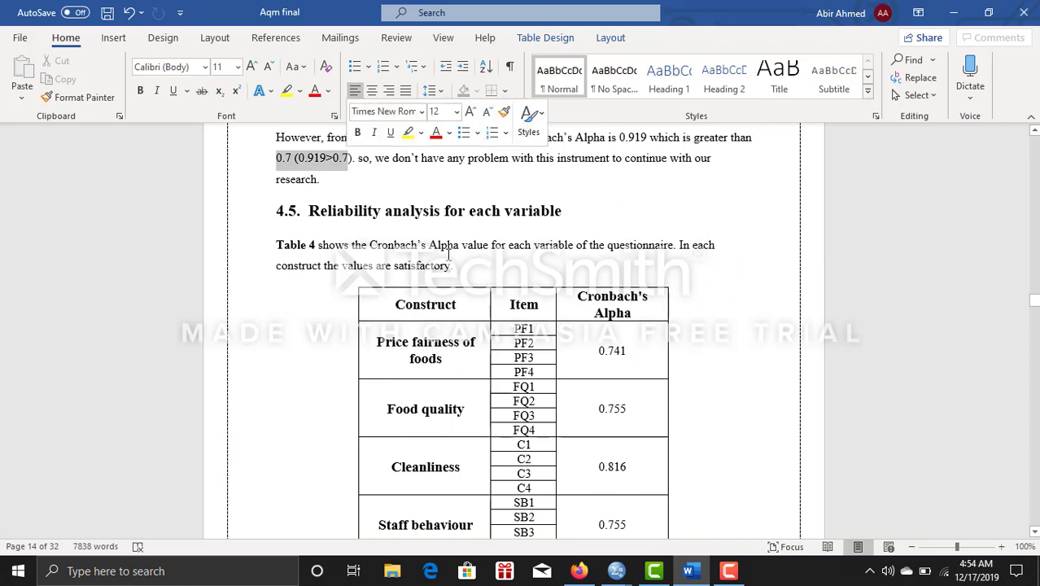
pyautogui.scroll(-3)
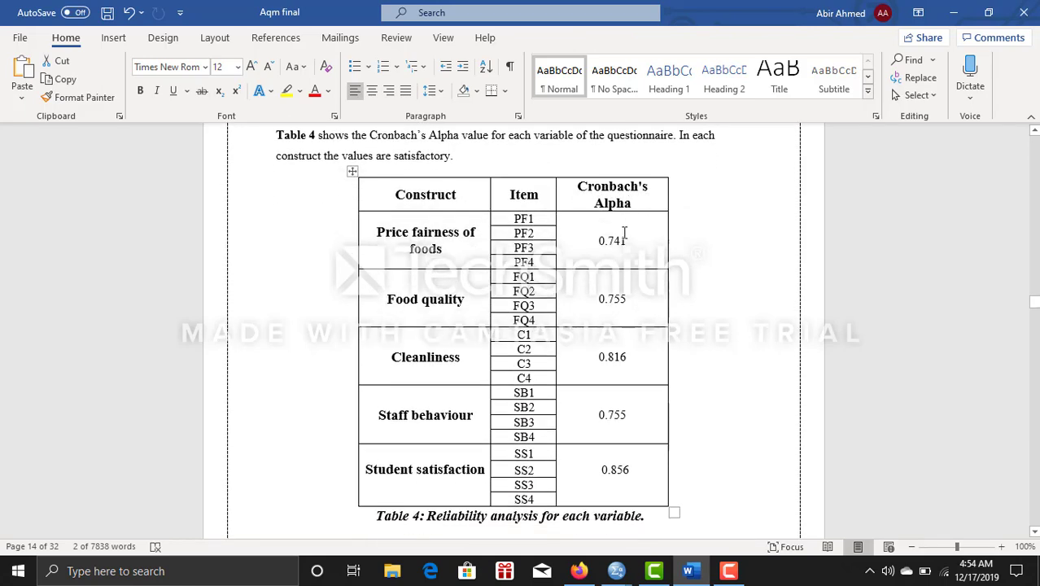
pyautogui.scroll(-3)
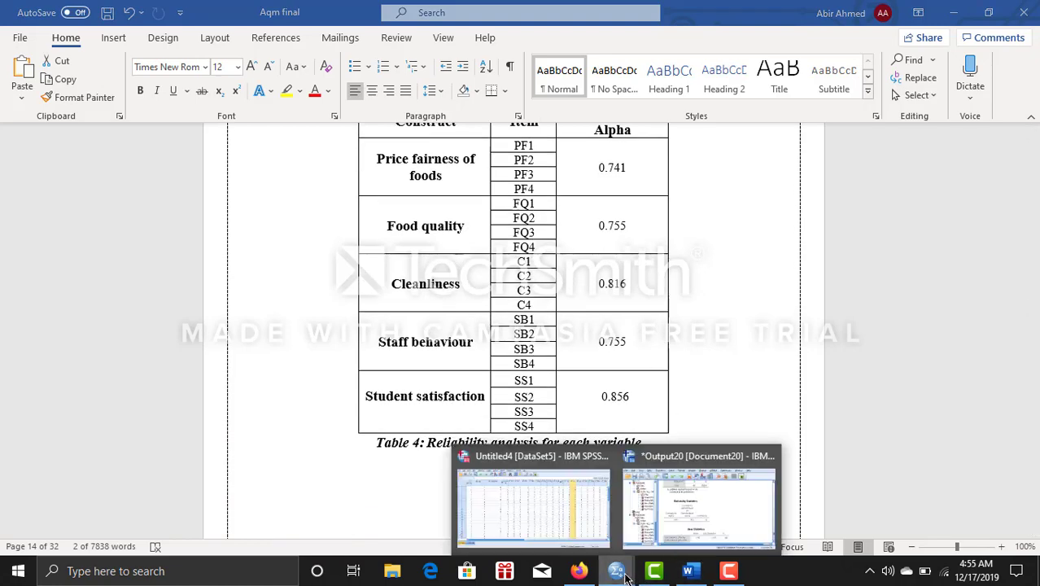
# Run Reliability Analysis on the four food quality items, giving Cronbach's Alpha .755.
pyautogui.click(532, 505)
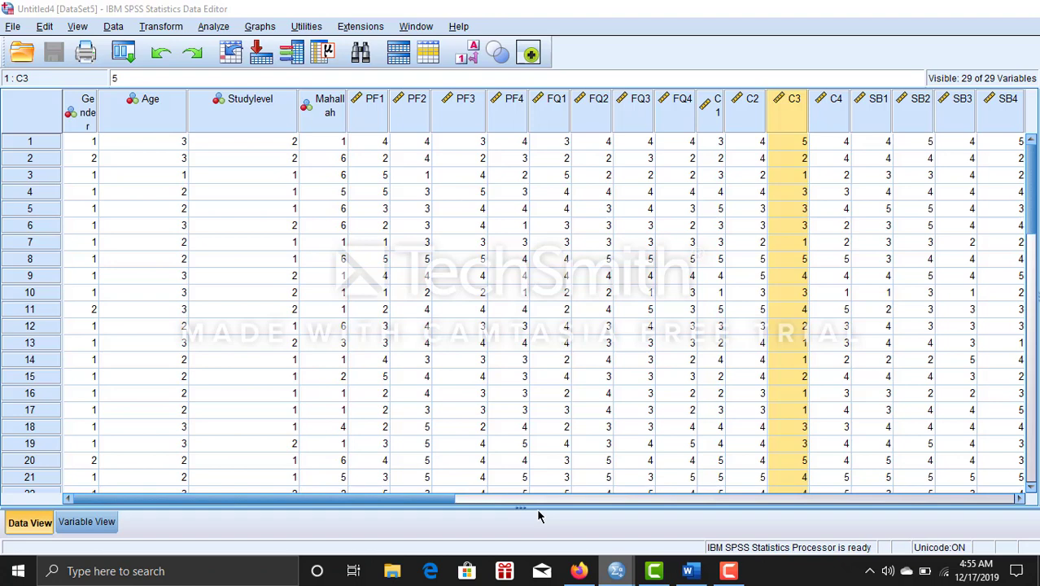
pyautogui.click(804, 141)
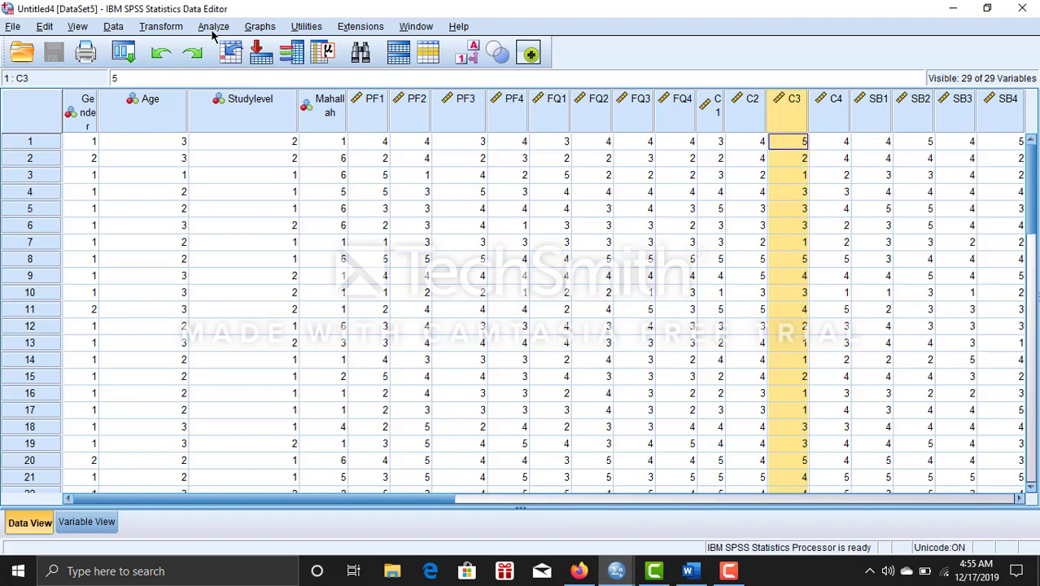
pyautogui.click(213, 26)
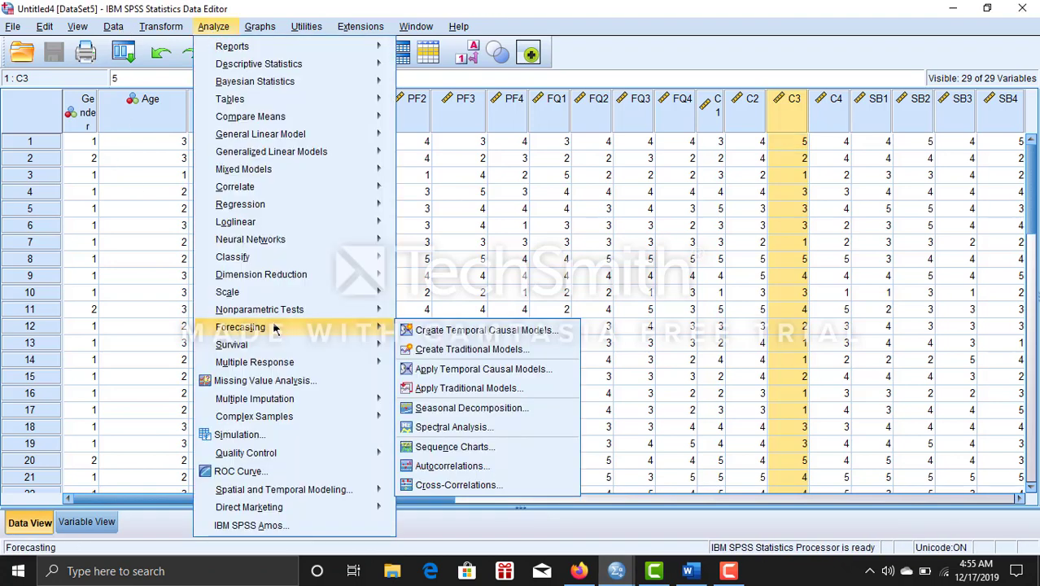
pyautogui.moveTo(227, 291)
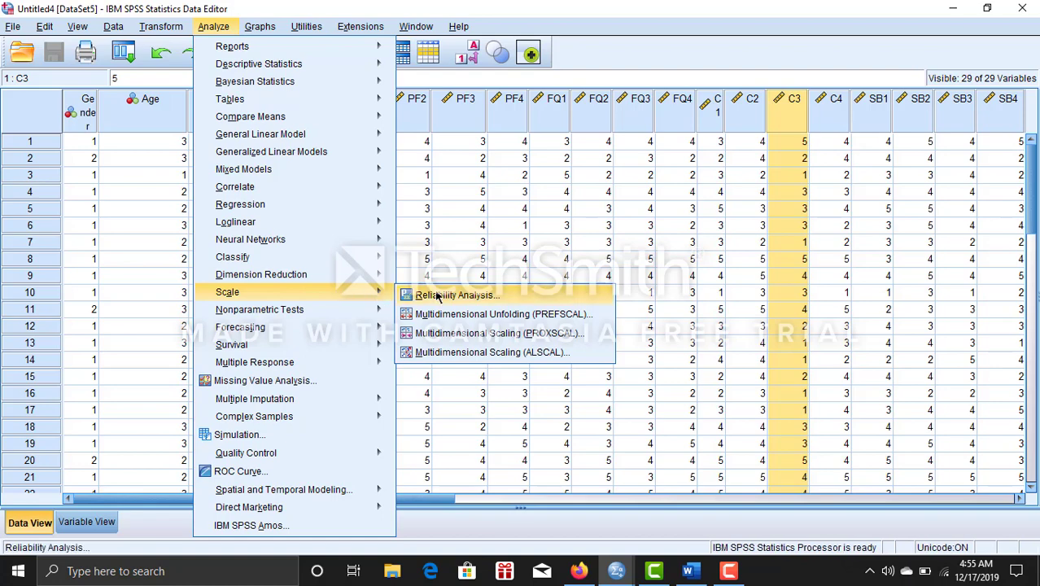
pyautogui.click(455, 295)
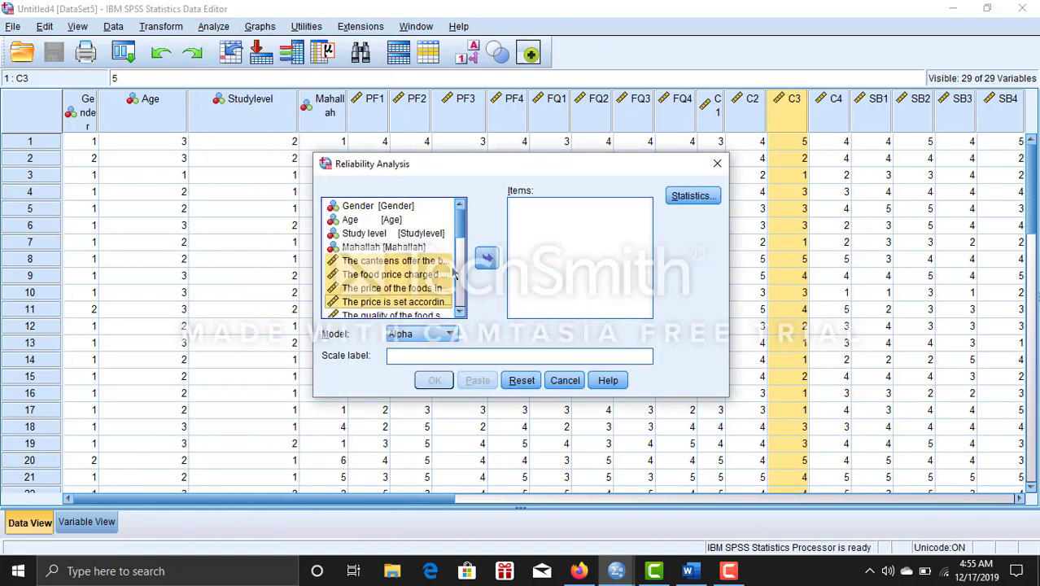
pyautogui.scroll(-3)
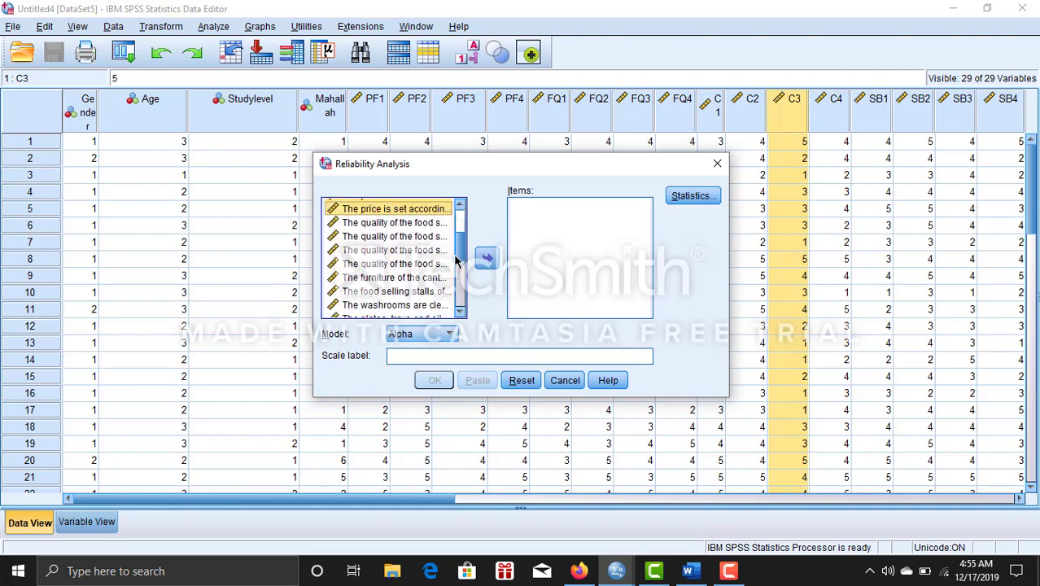
pyautogui.click(395, 236)
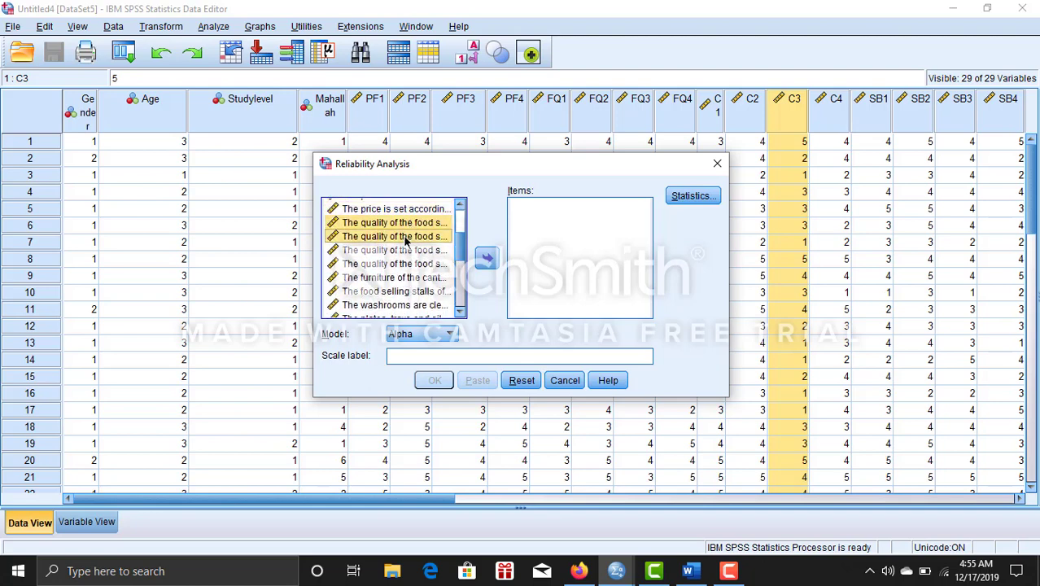
pyautogui.click(486, 259)
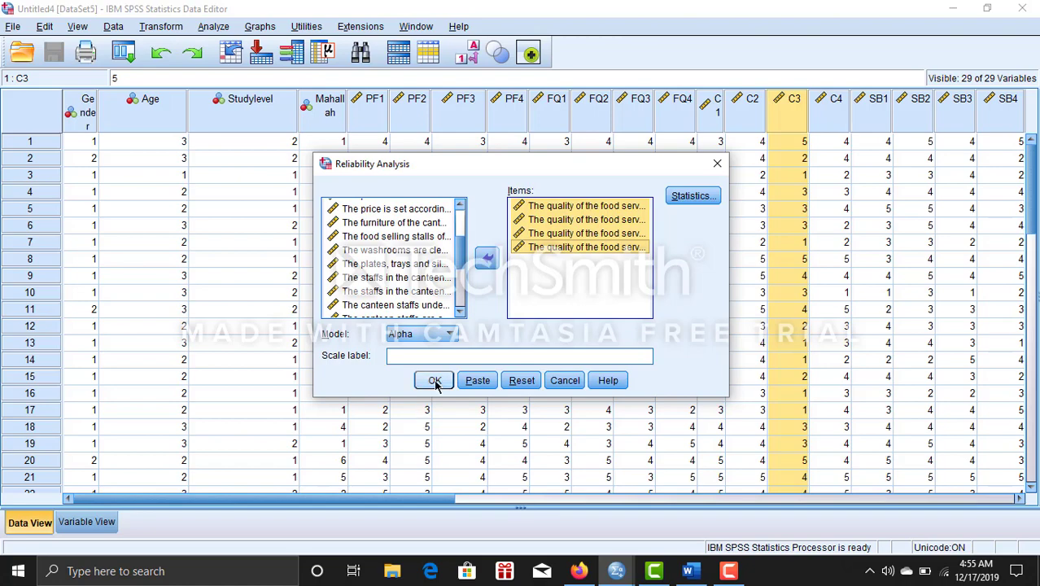
pyautogui.click(434, 380)
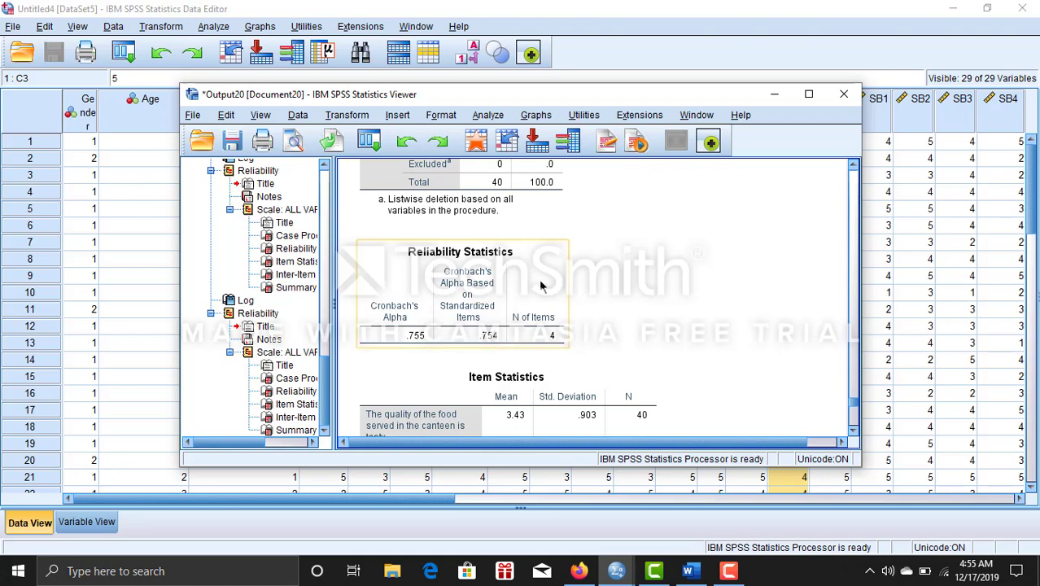
pyautogui.moveTo(413, 348)
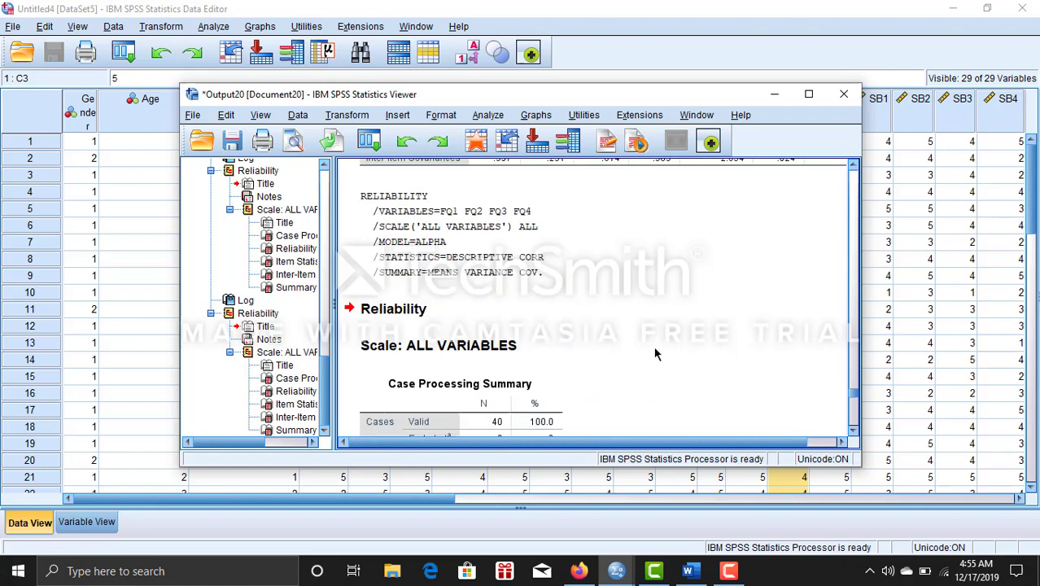
pyautogui.scroll(-3)
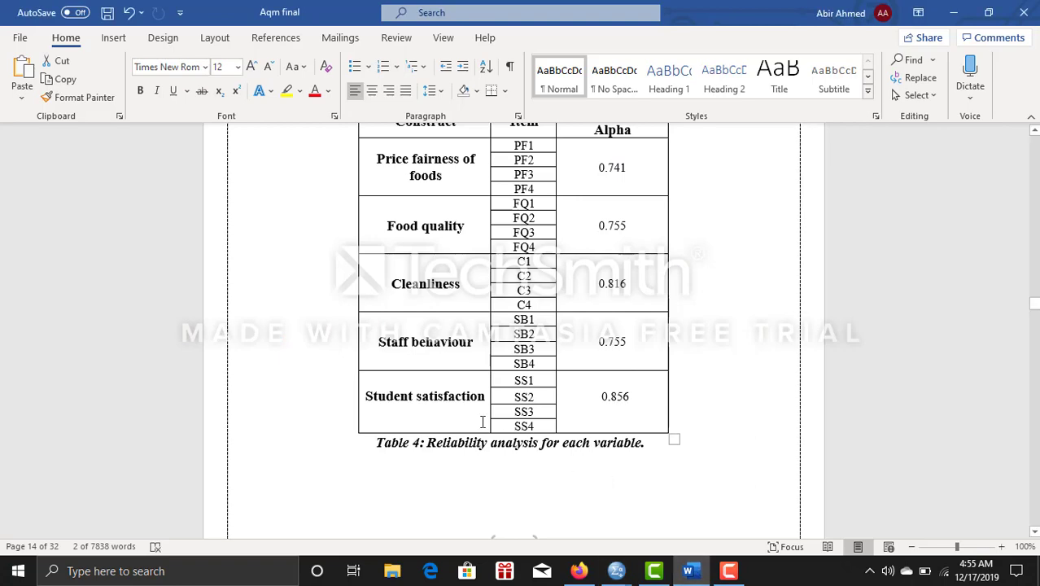
# Scroll the Word report to show Table 4 with Food quality alpha 0.755.
pyautogui.scroll(3)
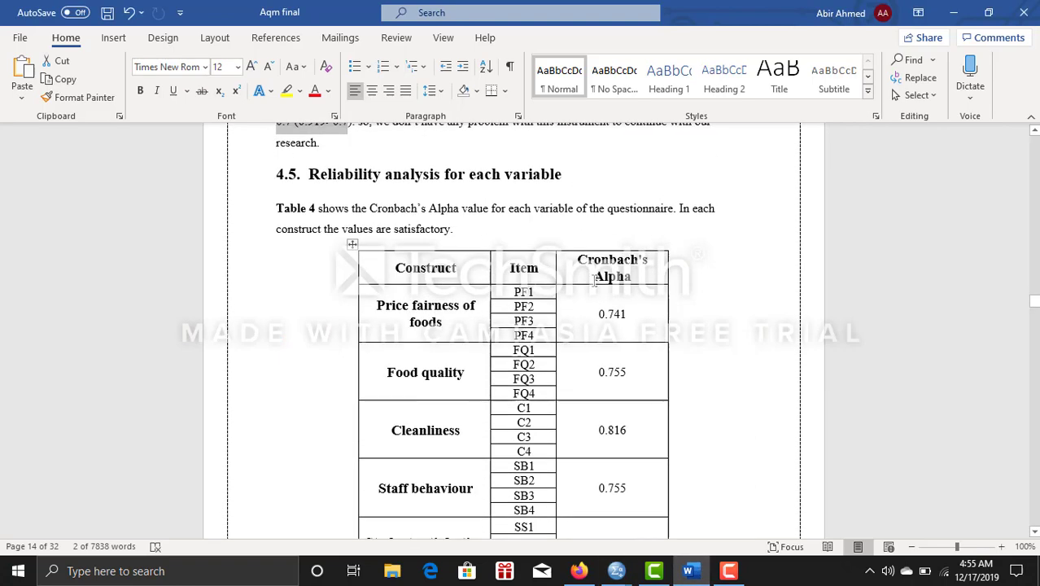
pyautogui.scroll(-3)
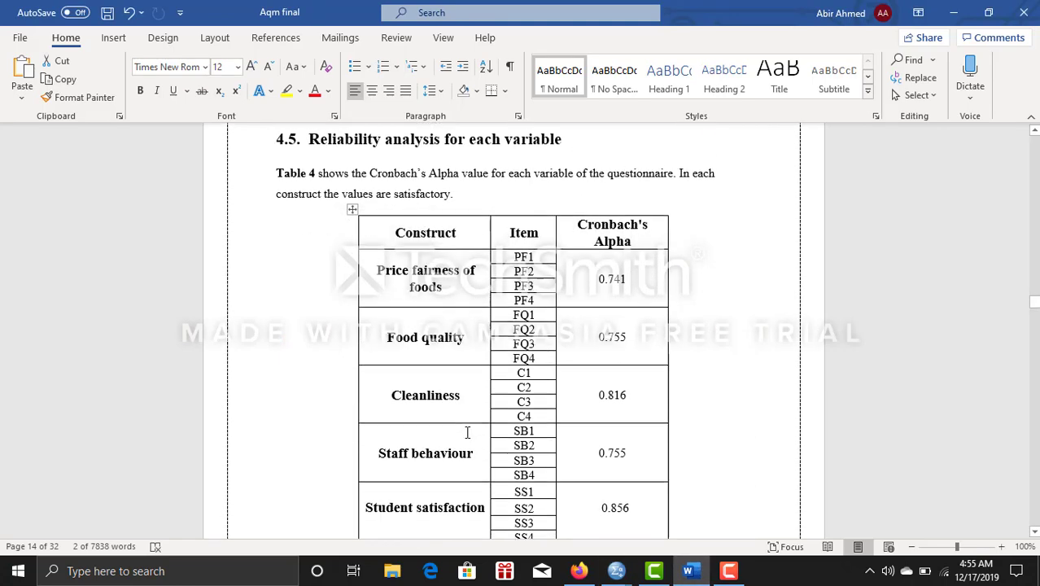
pyautogui.scroll(-3)
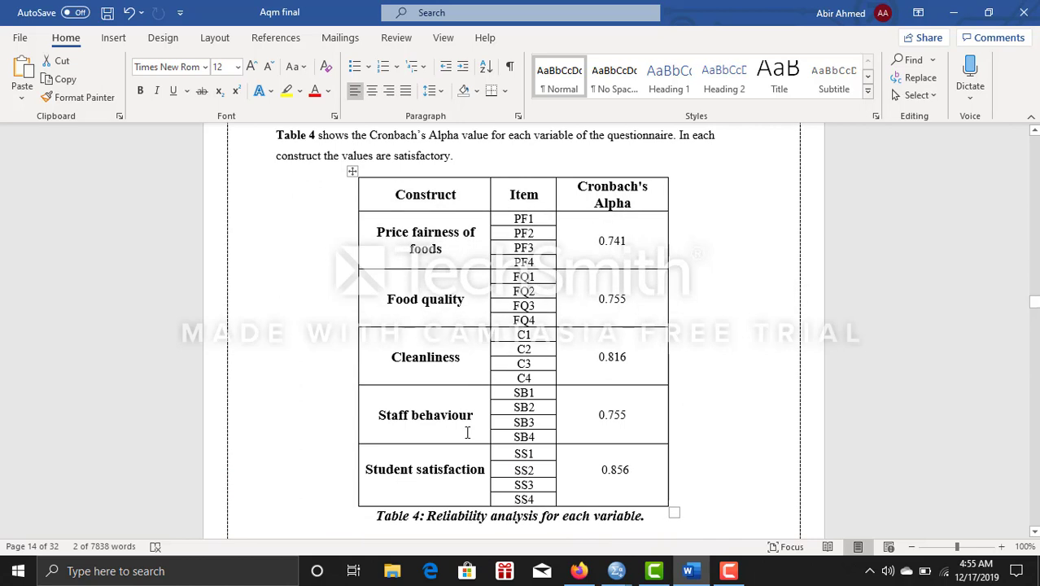